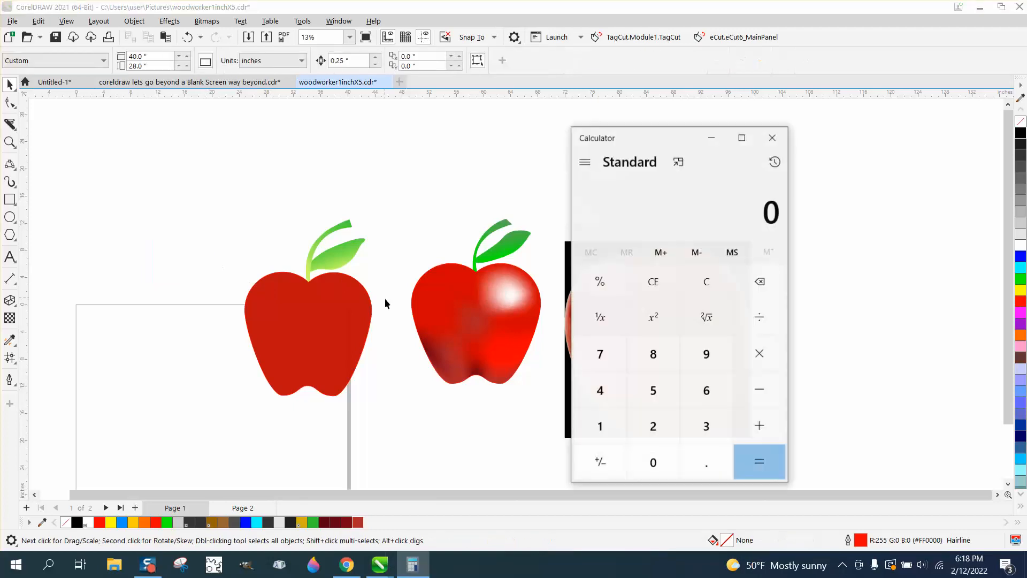
Step: Close the Calculator, adjust the zoom on the artwork and select the flat red apple
left_click(773, 137)
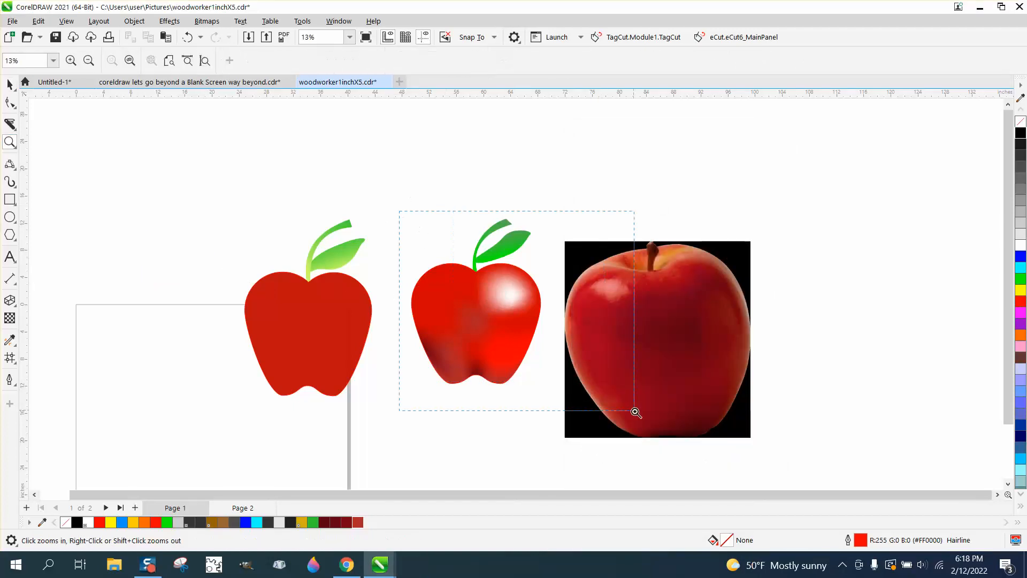
left_click(636, 413)
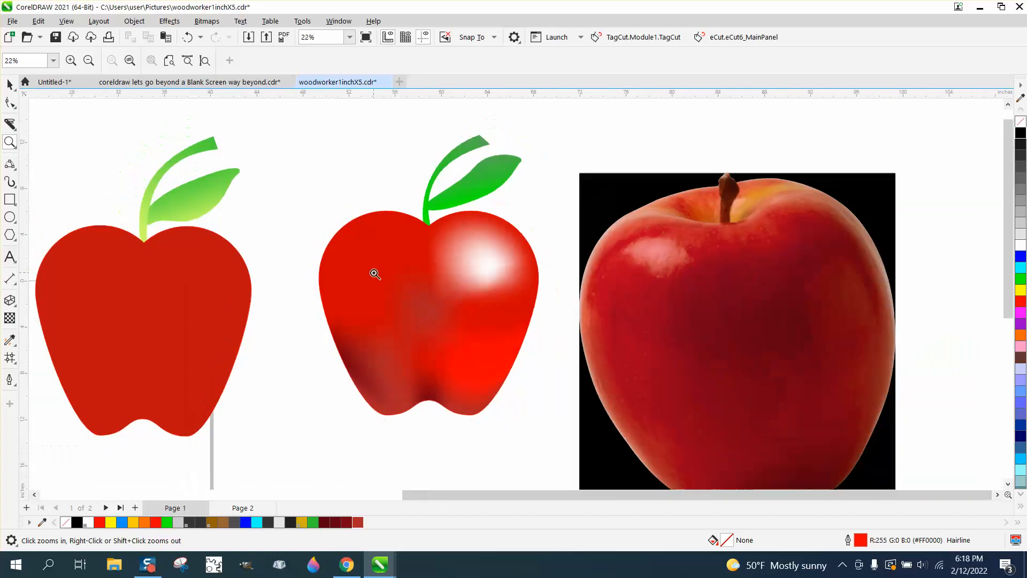
right_click(375, 274)
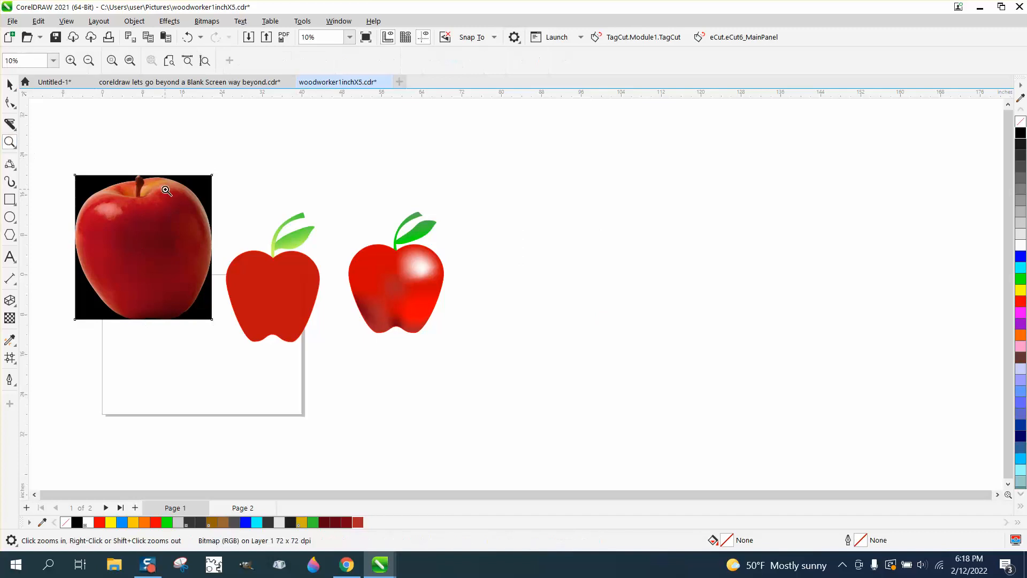
left_click(166, 190)
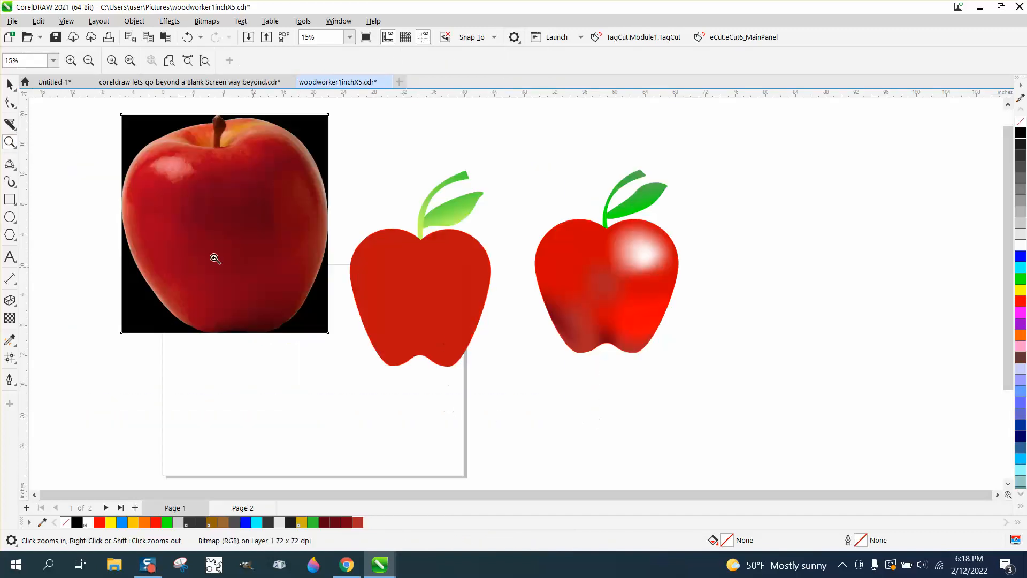
left_click(441, 280)
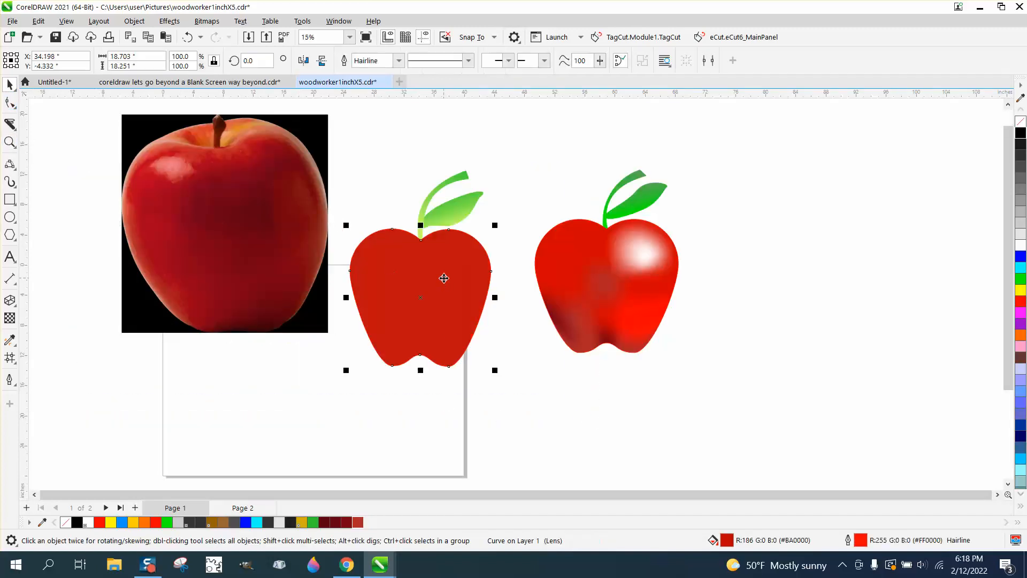
Step: Apply a rectangular Mesh Fill with 4 columns and 4 rows to the flat red apple
left_click(9, 358)
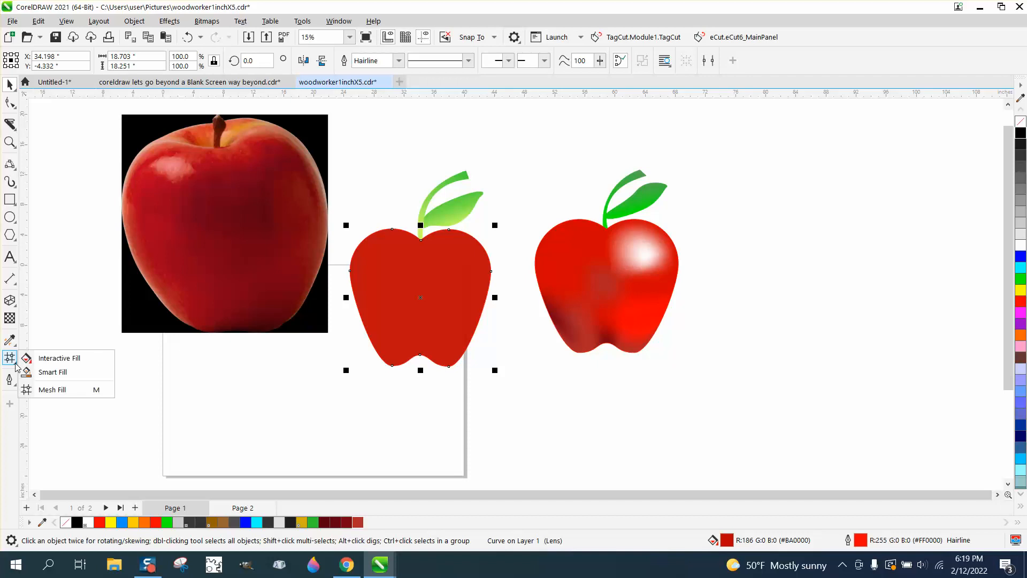
left_click(51, 389)
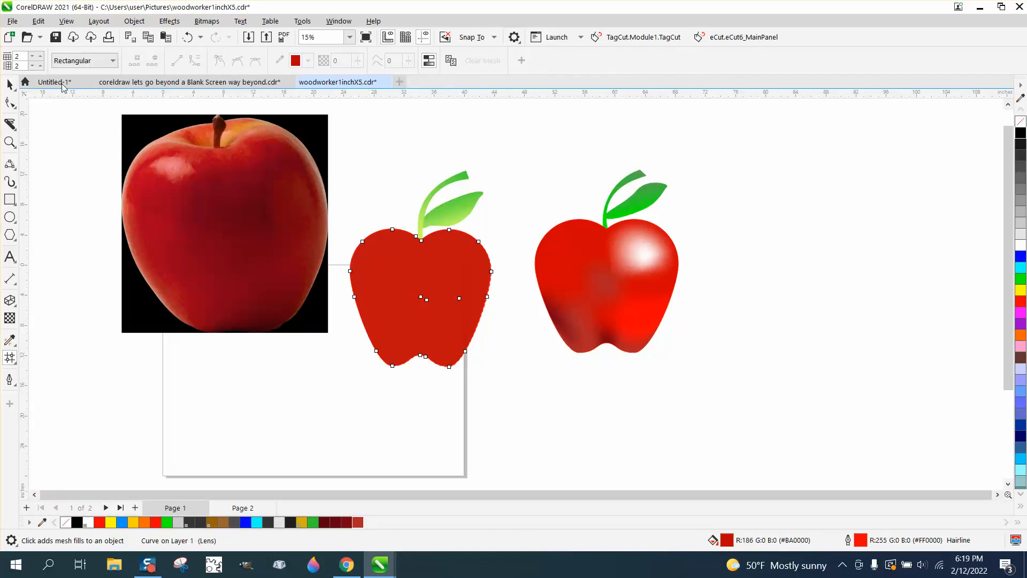
left_click(39, 57)
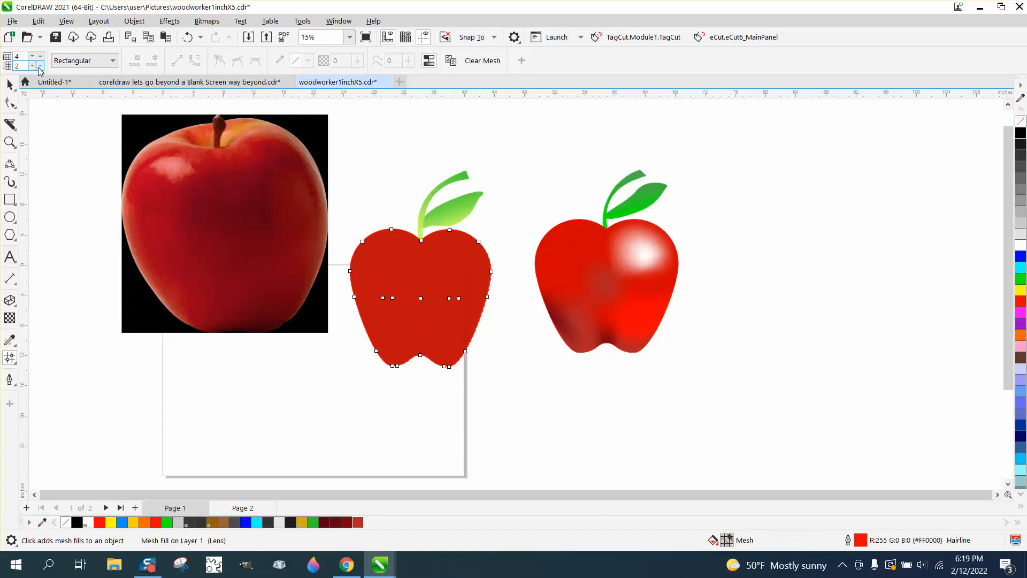
left_click(39, 67)
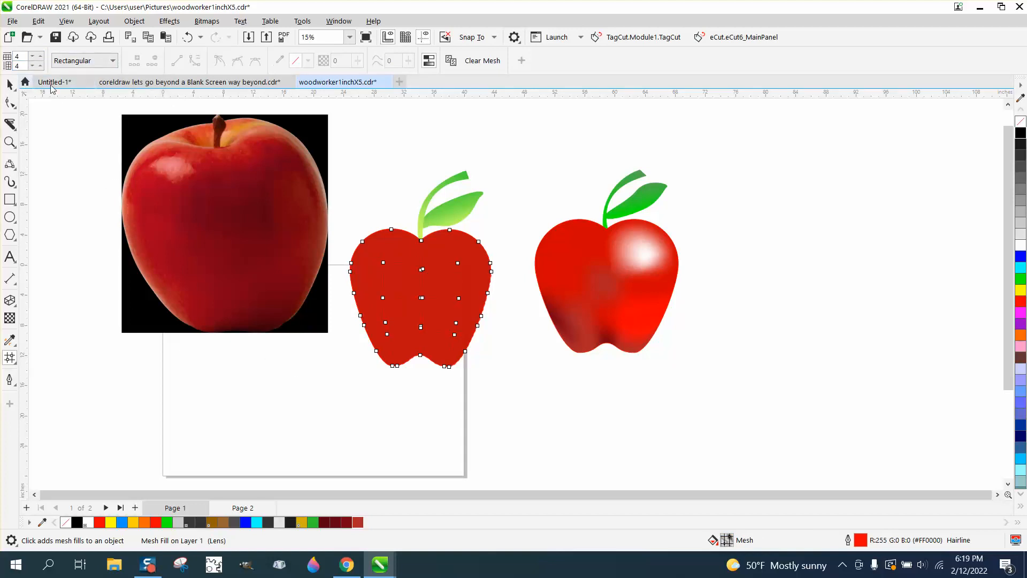
left_click(113, 60)
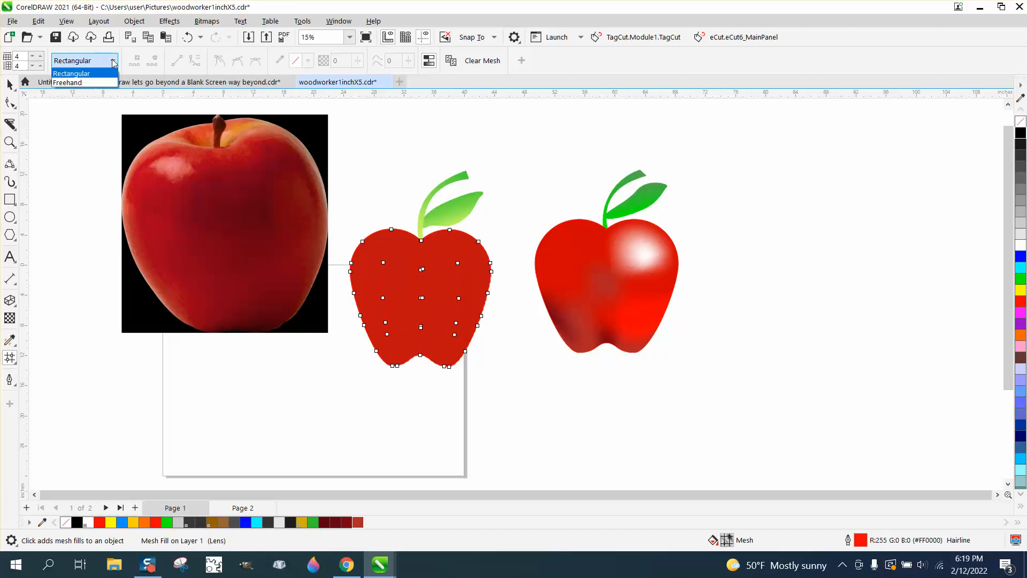
left_click(86, 73)
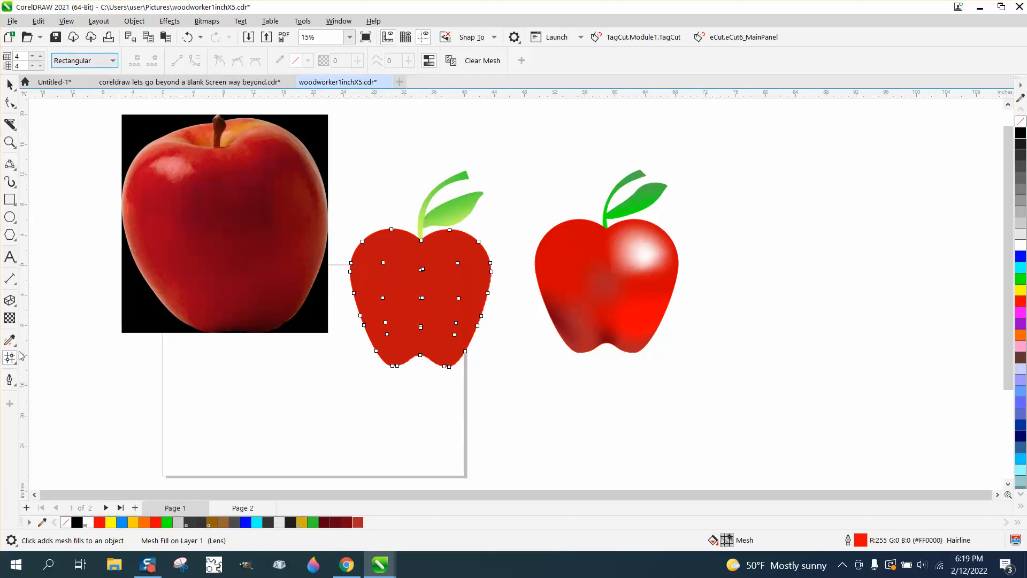
mouse_move(43, 522)
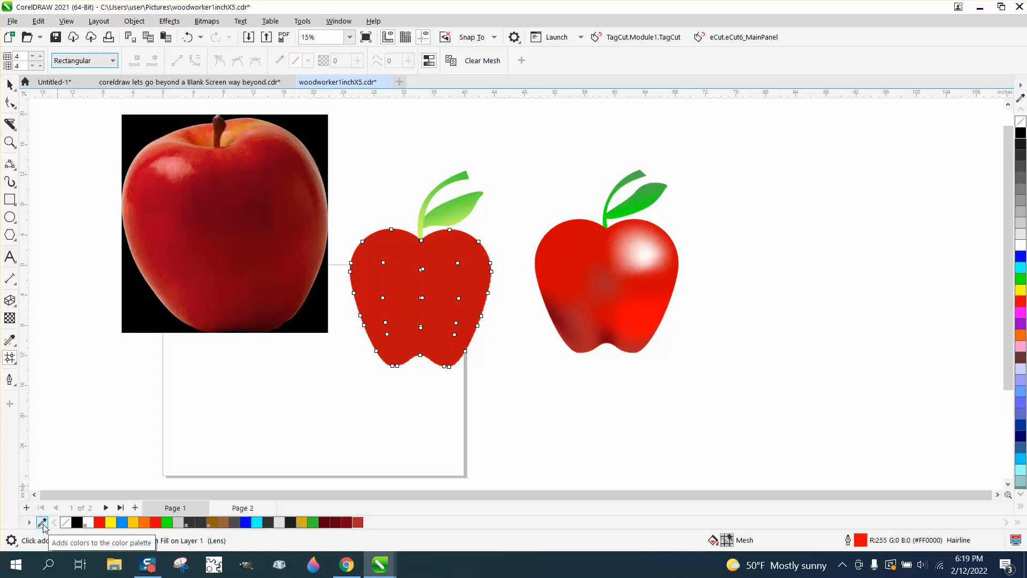
Step: Sample a dark red from the apple photo into the document palette
left_click(283, 312)
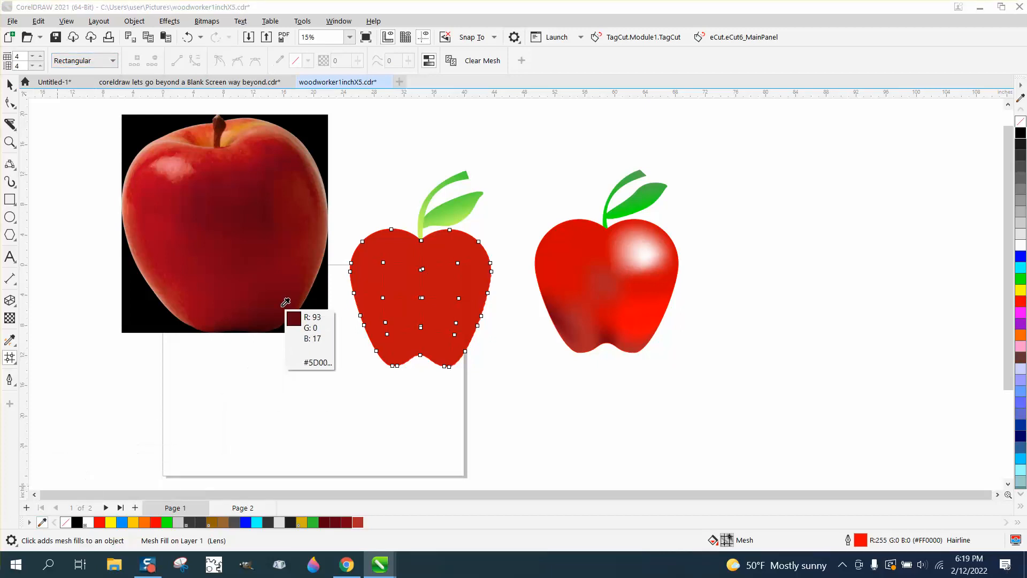
mouse_move(244, 250)
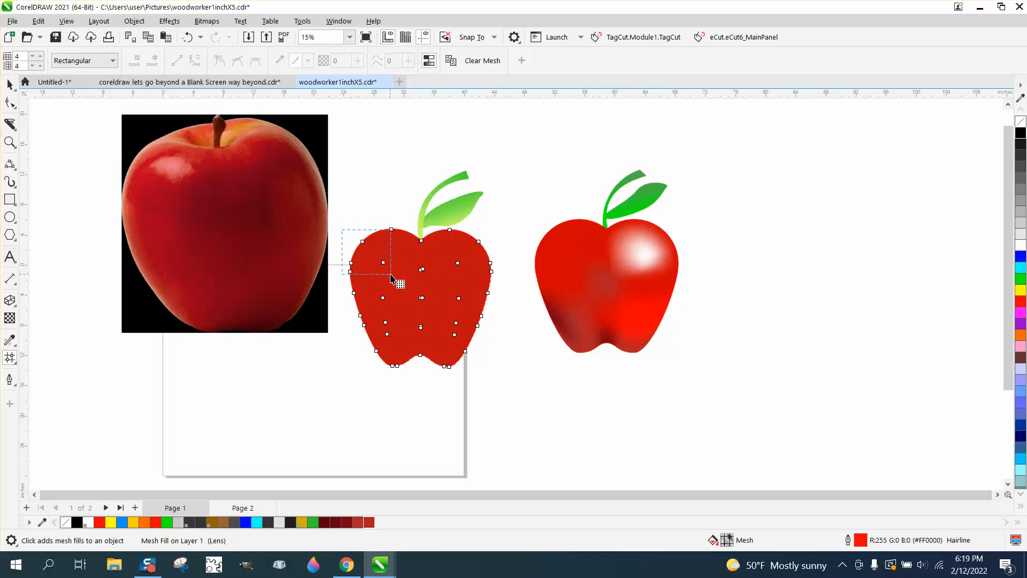
Step: Colour the left column of mesh nodes with a red sampled from the photo
left_click(367, 522)
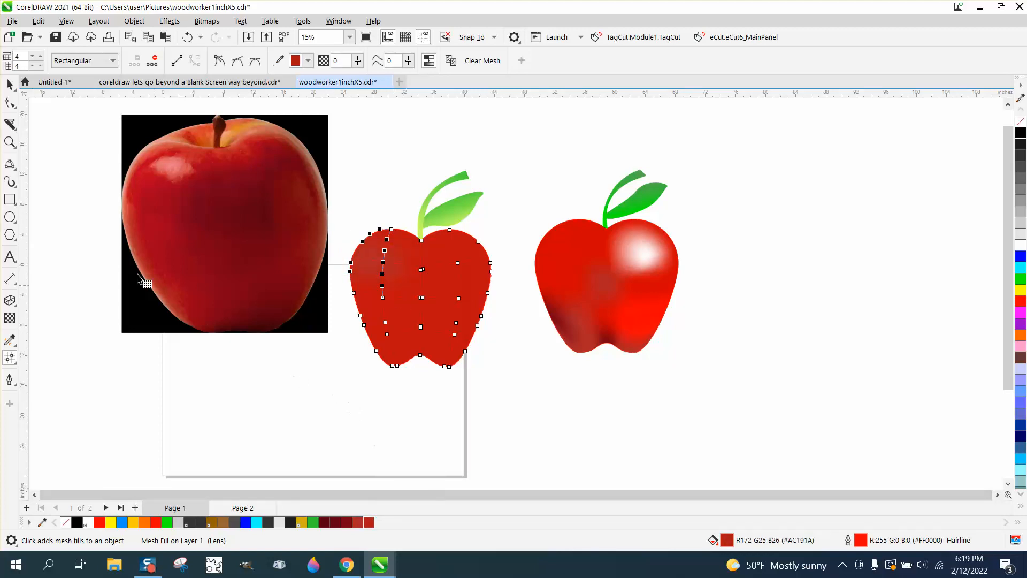
left_click(422, 323)
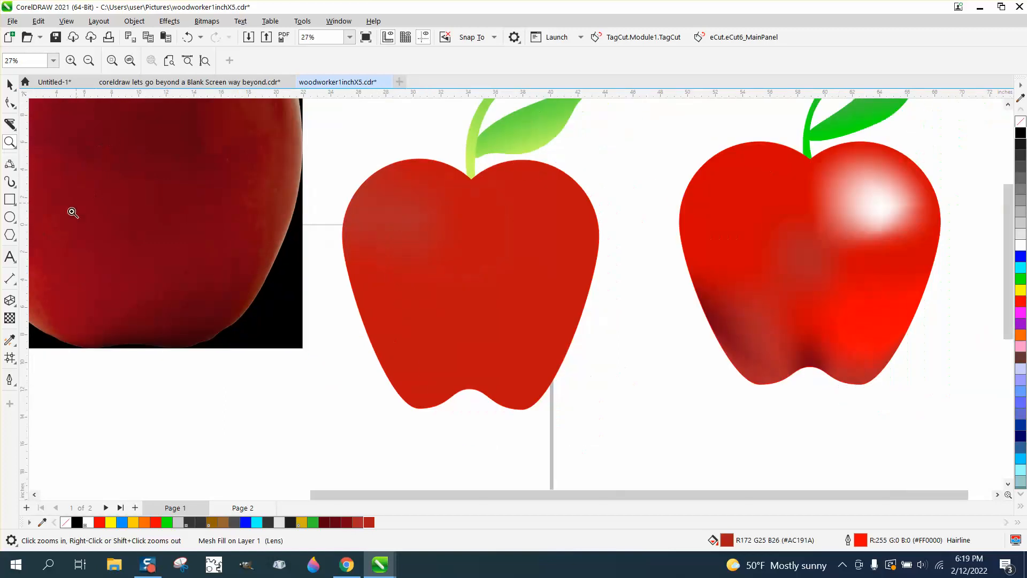
Step: Shade the apple's bottom notch and lower left with deep red from the palette
left_click(10, 358)
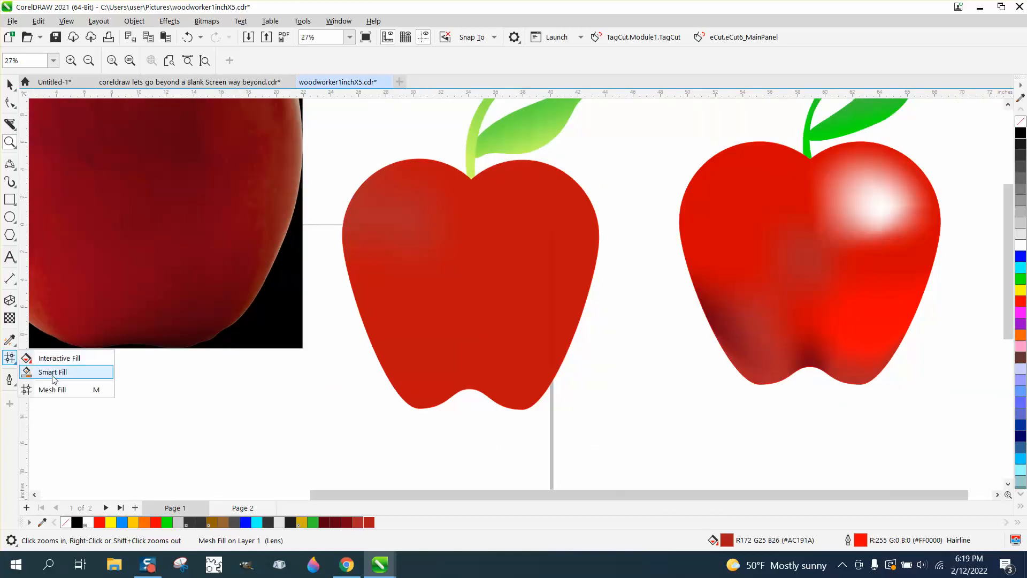
left_click(51, 389)
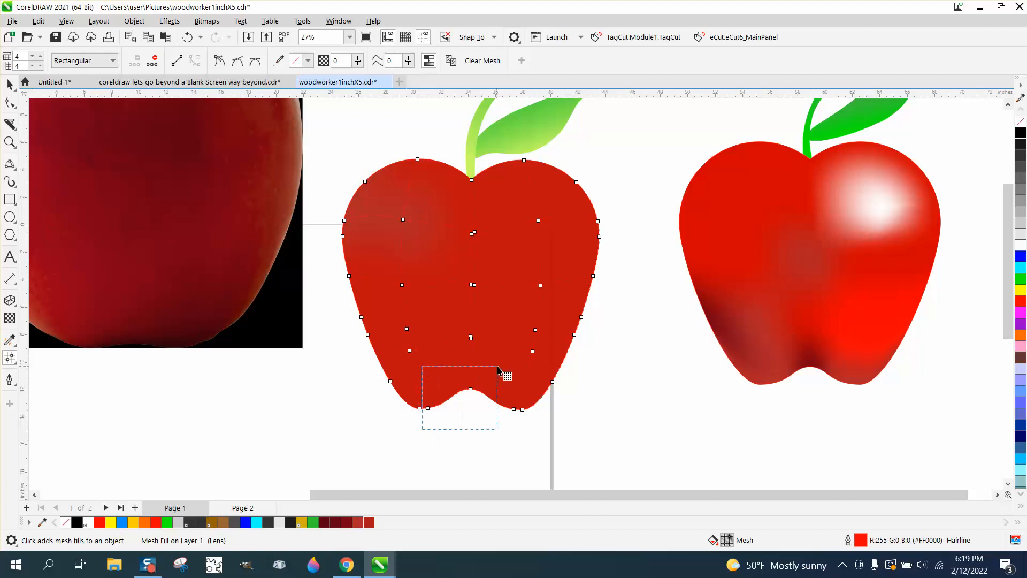
left_click(353, 522)
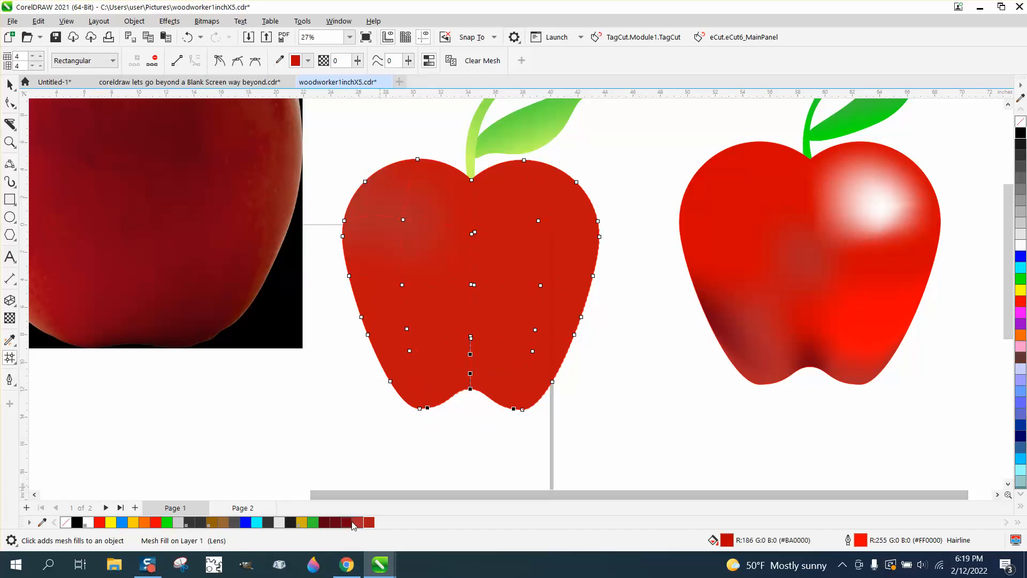
left_click(347, 522)
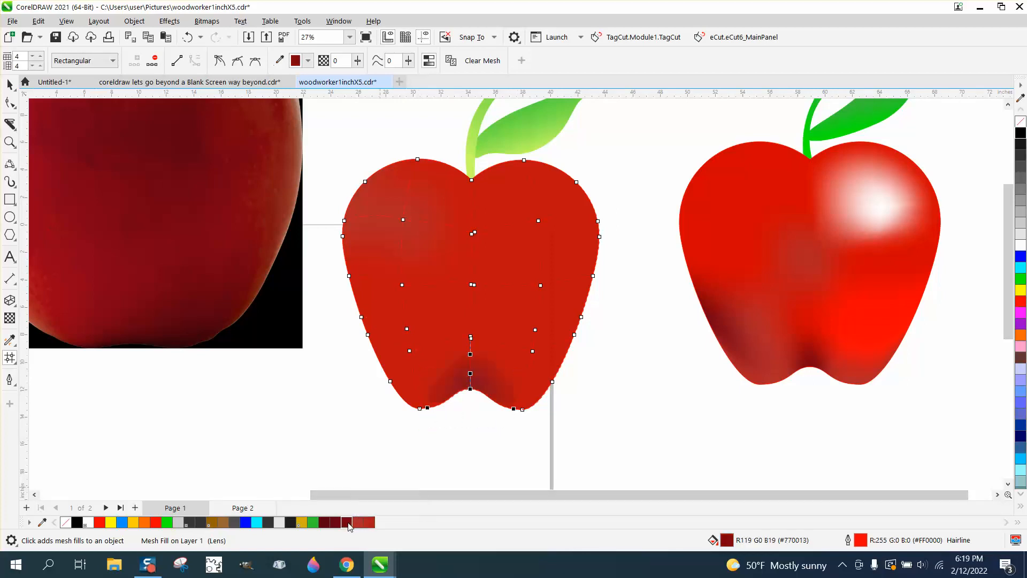
mouse_move(349, 369)
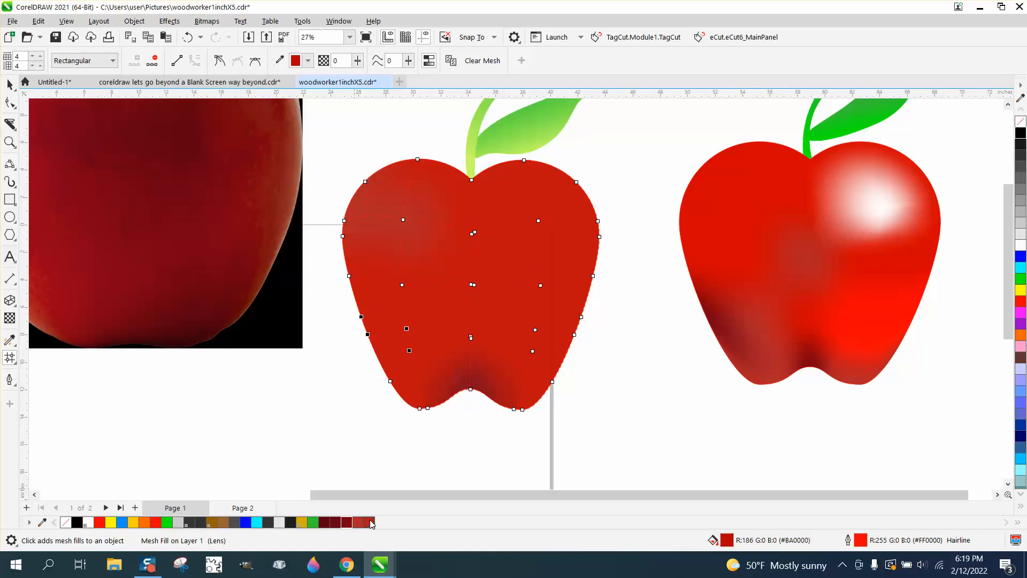
left_click(352, 523)
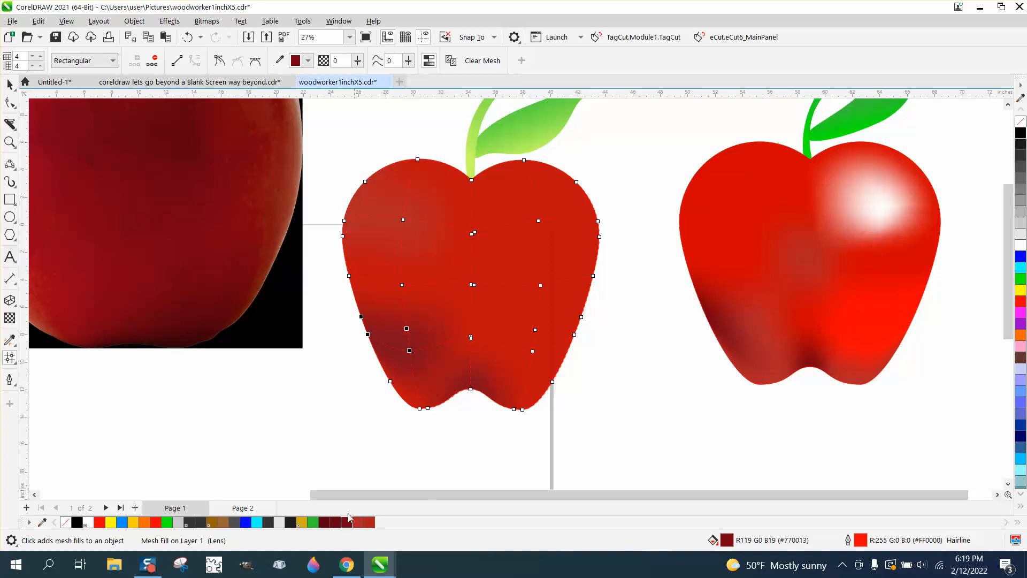
mouse_move(591, 442)
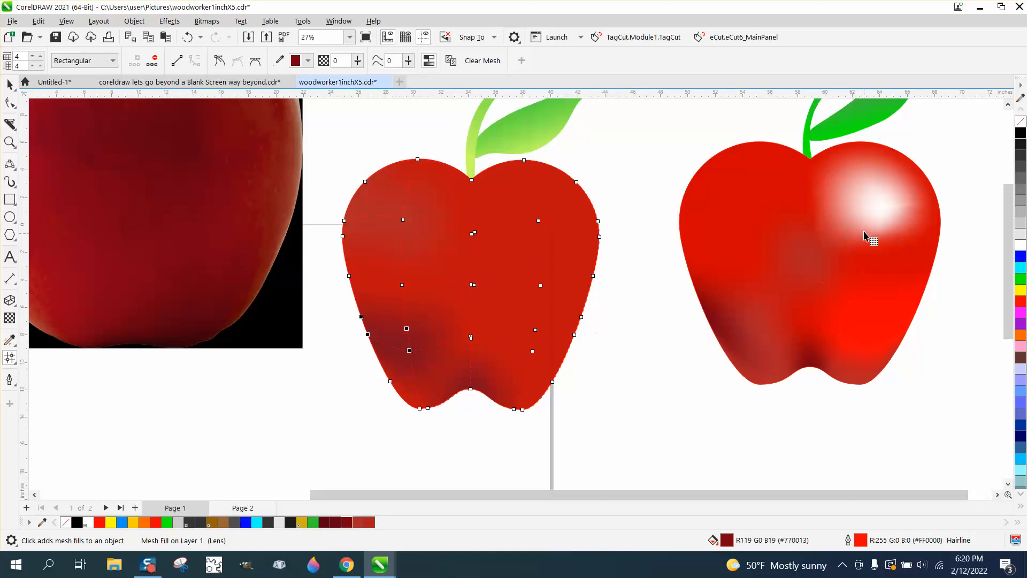
mouse_move(526, 233)
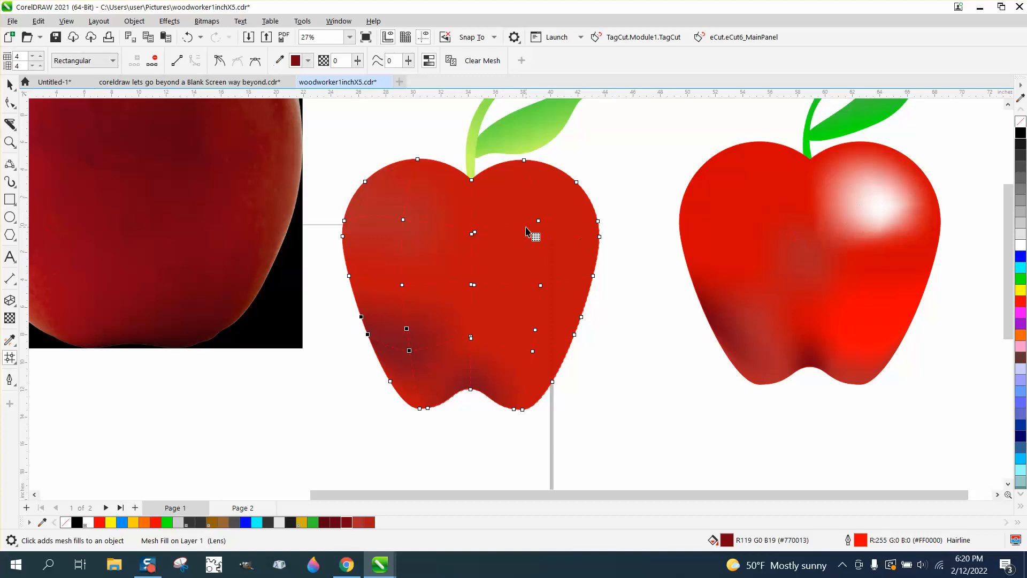
mouse_move(557, 216)
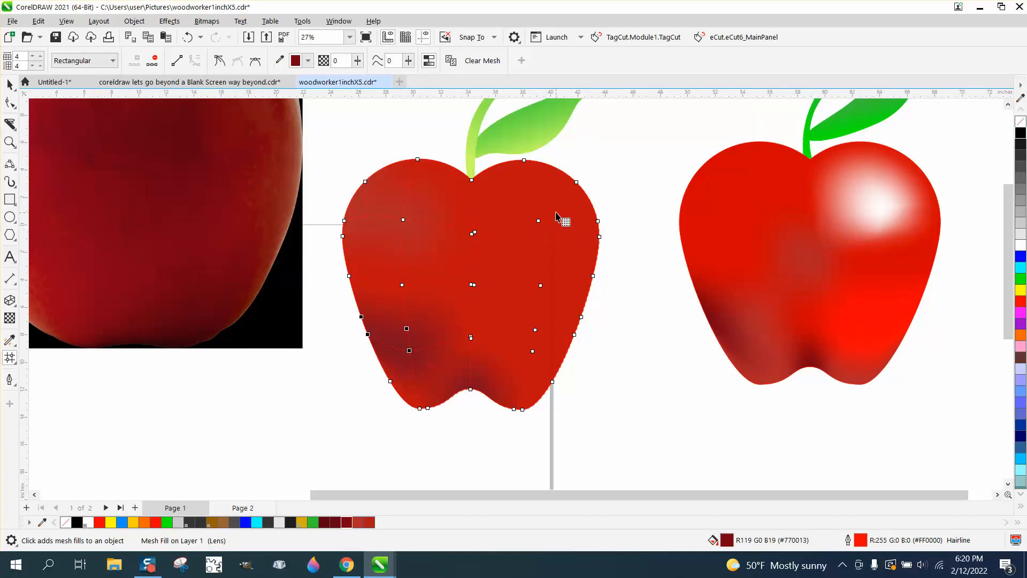
Step: Give the upper-right mesh node a white highlight, then select the leaf
left_click(539, 219)
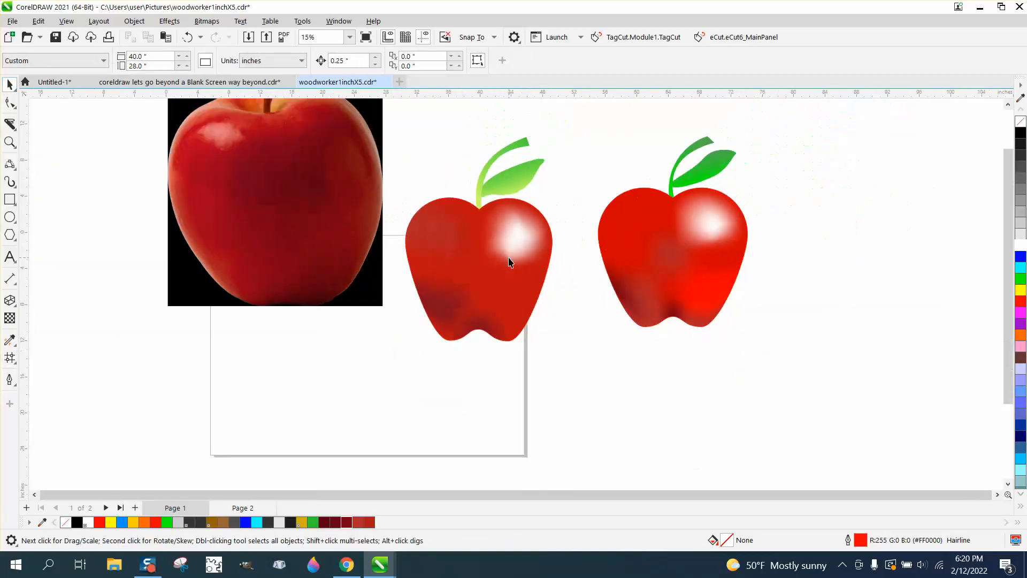
left_click(512, 177)
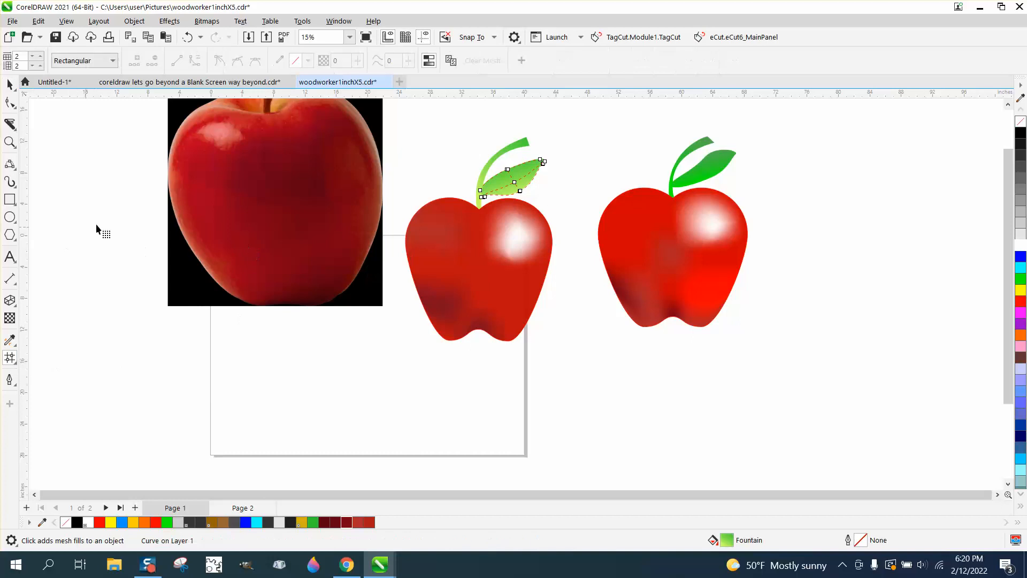
Step: Add a mesh fill to the leaf for darker-green shading
left_click(511, 177)
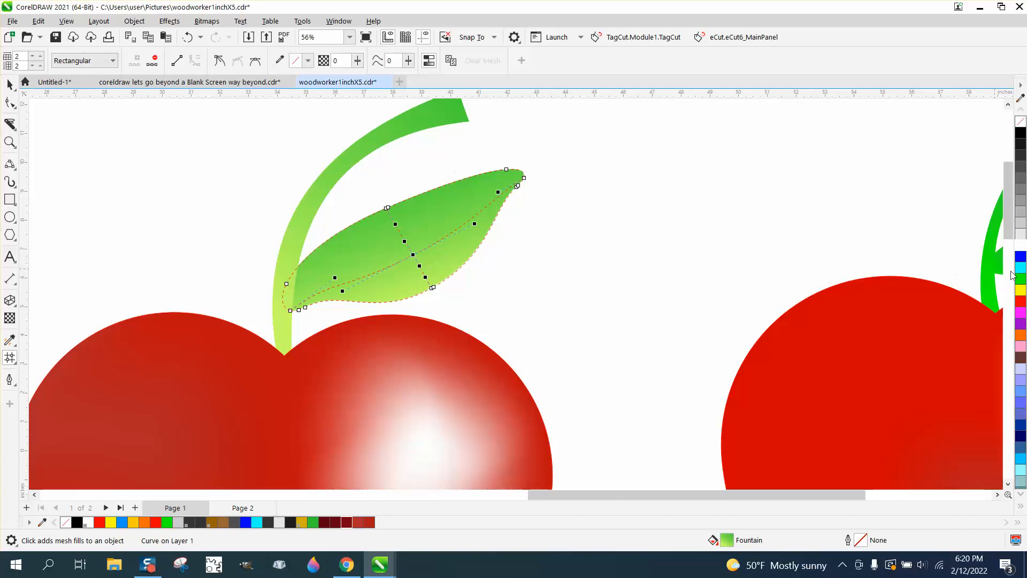
mouse_move(1021, 500)
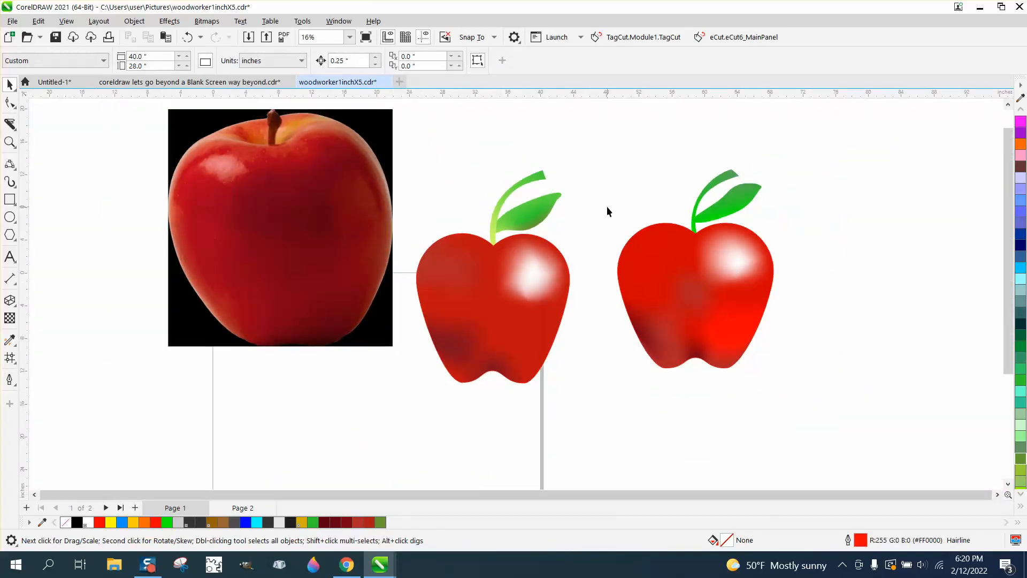
mouse_move(633, 233)
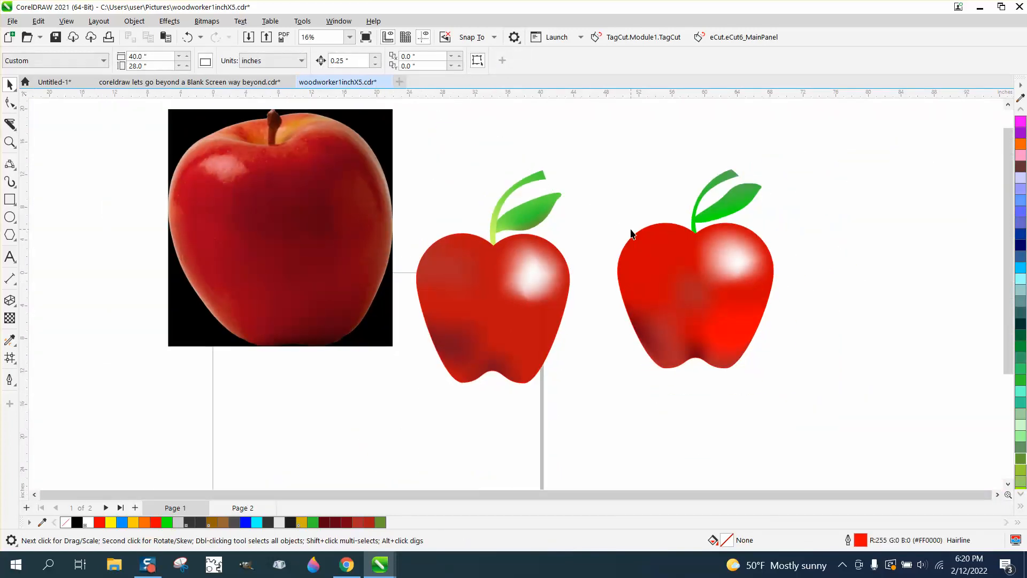